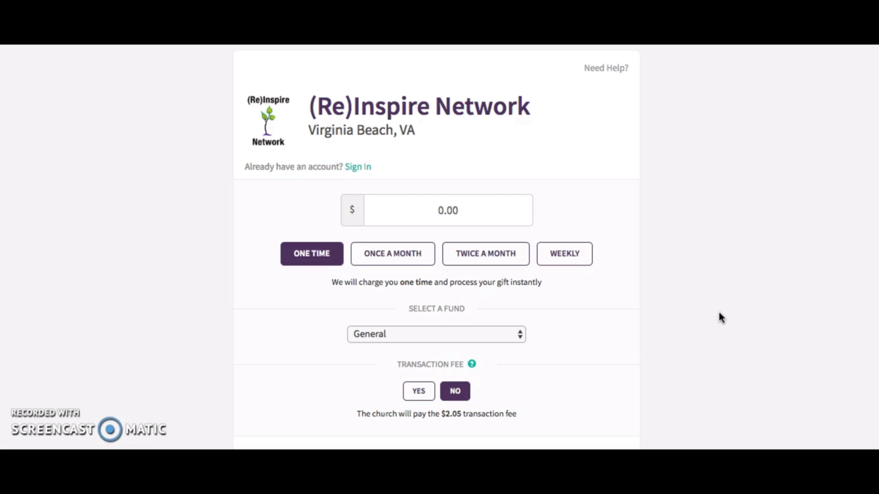
mouse_move(691, 260)
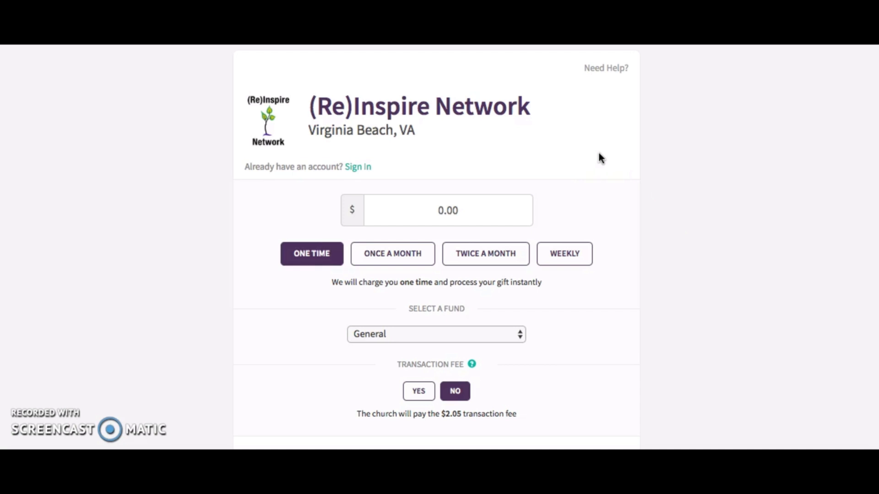
mouse_move(683, 168)
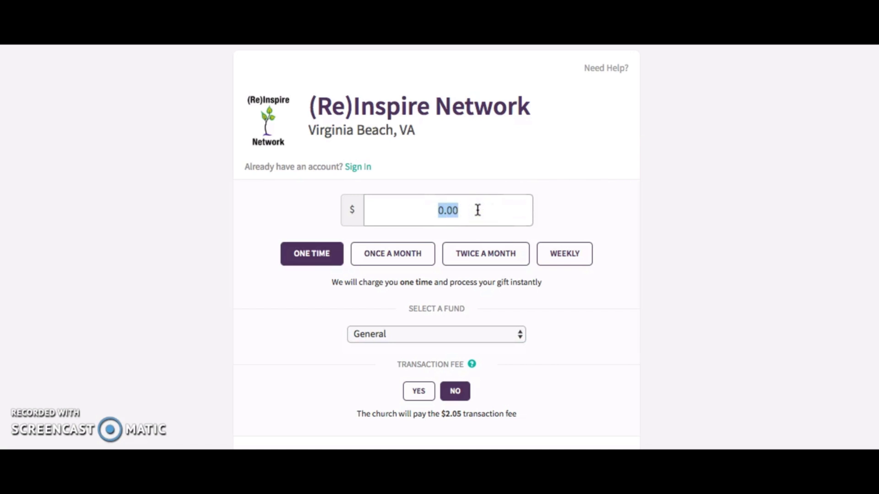
Enter a gift amount of 50, formatted to $50.00.
text(50)
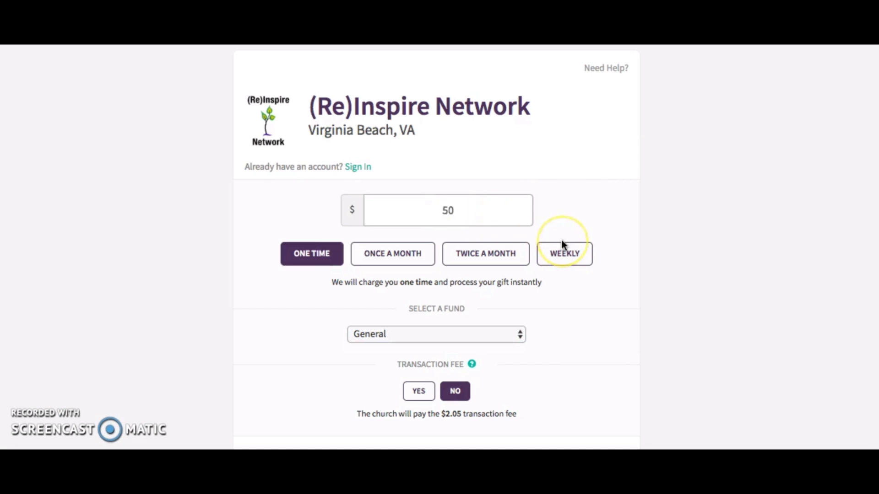
text(.00)
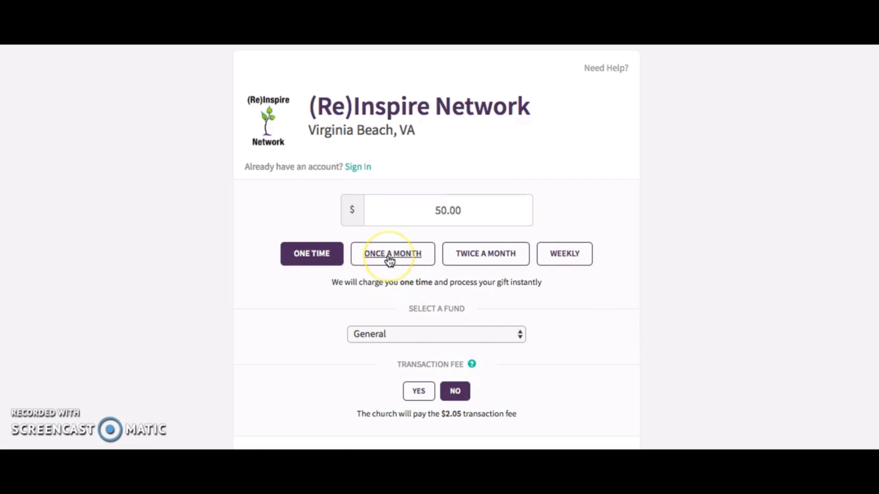
Make the $50 gift recur once a month, charged on the 29th, and save it.
click(391, 253)
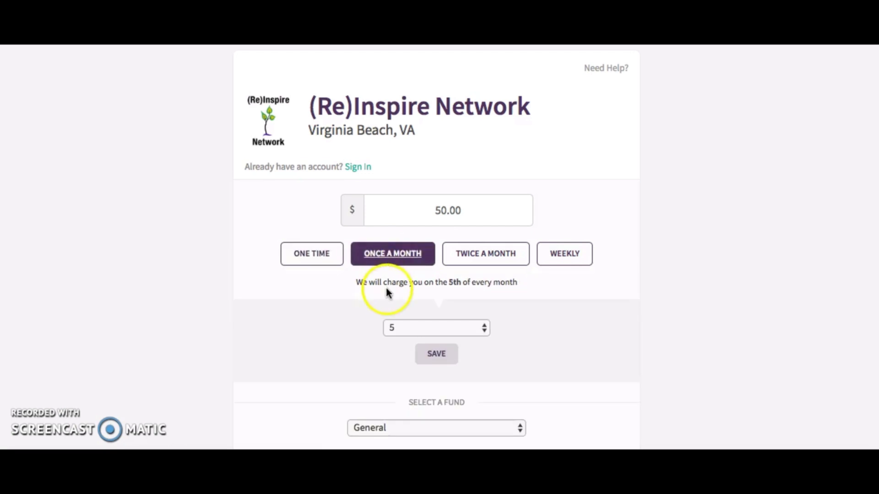
mouse_move(447, 299)
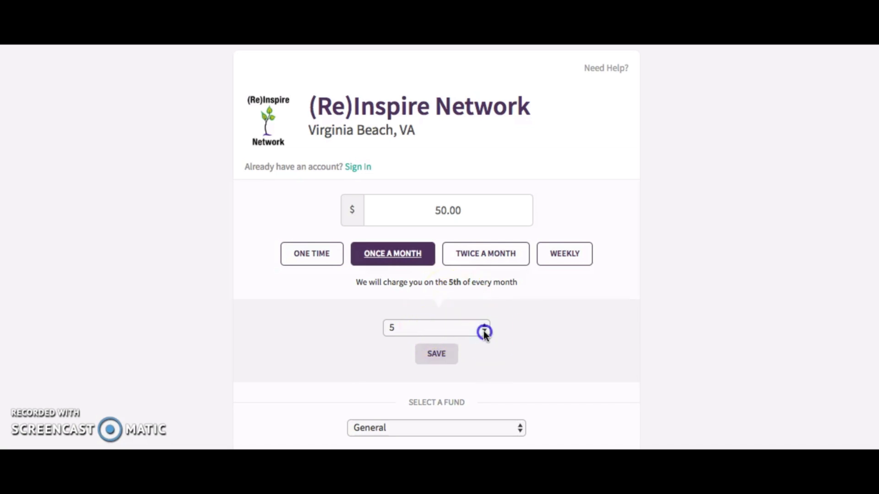
click(485, 329)
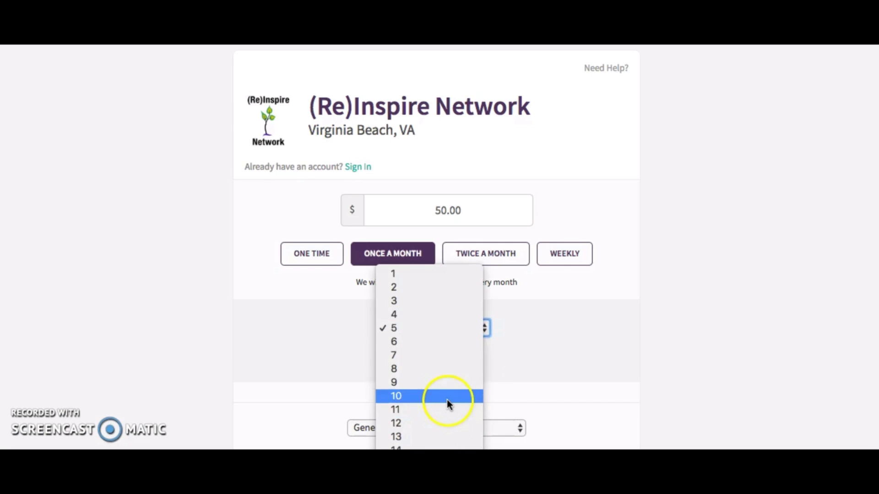
click(447, 396)
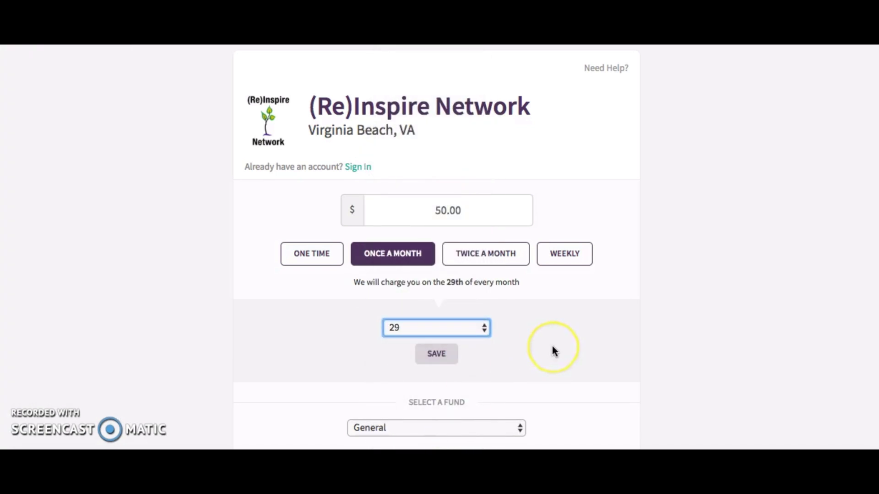
click(435, 354)
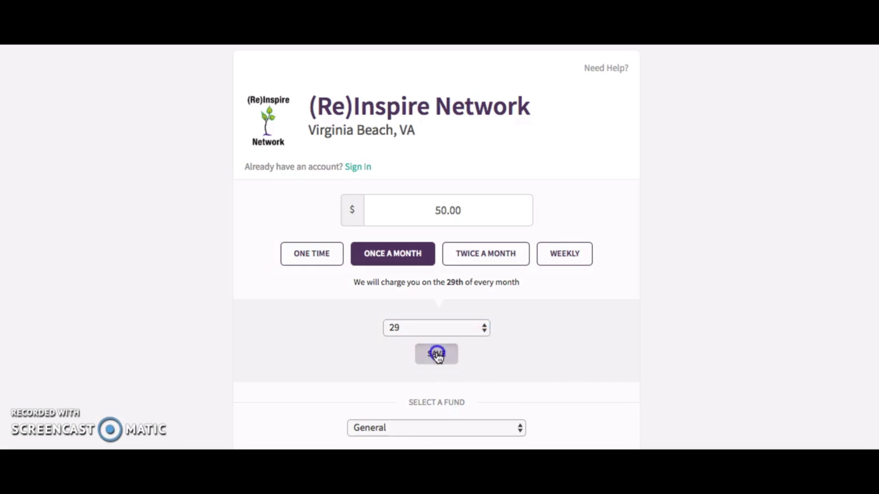
click(435, 354)
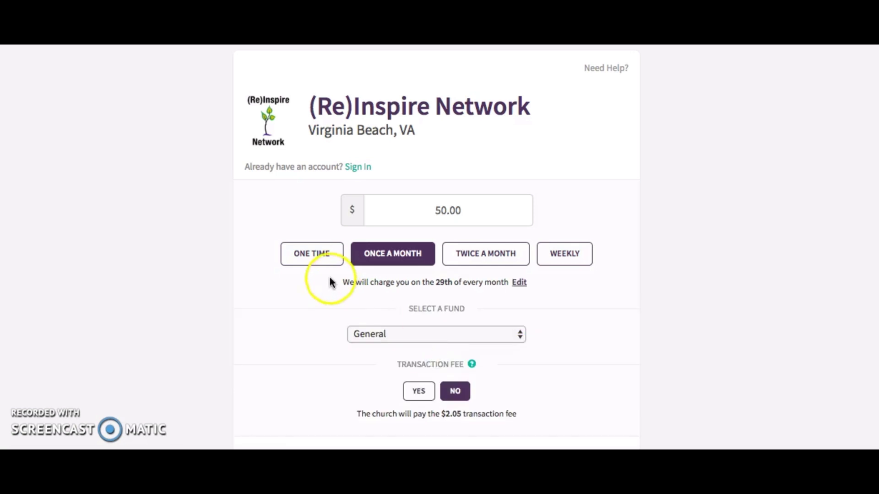
Toggle back to one time, then restore the monthly schedule and save the charge day again.
click(312, 254)
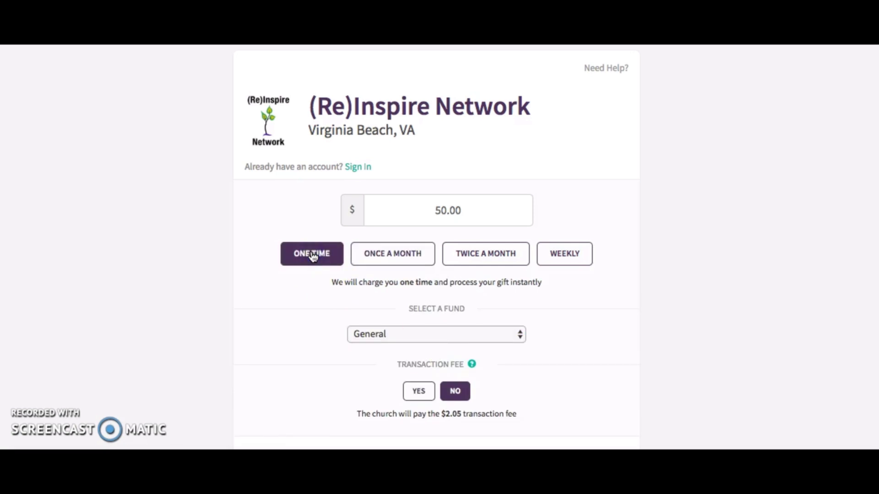
click(392, 254)
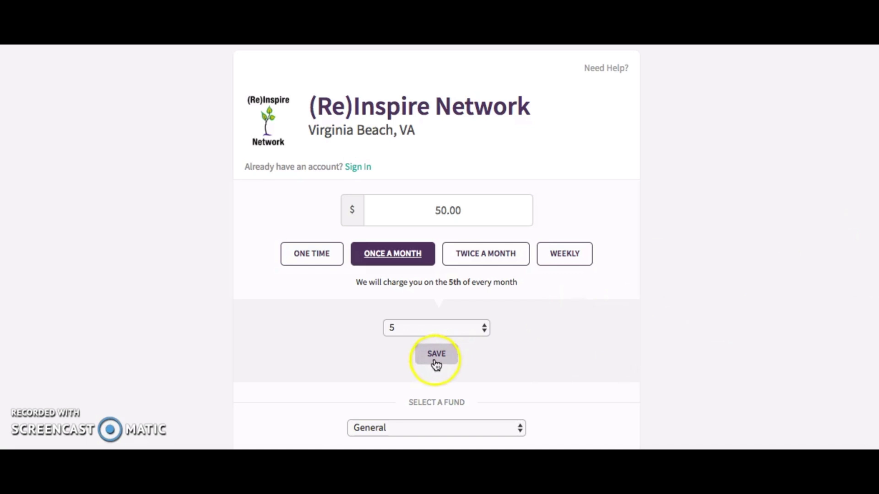
click(436, 328)
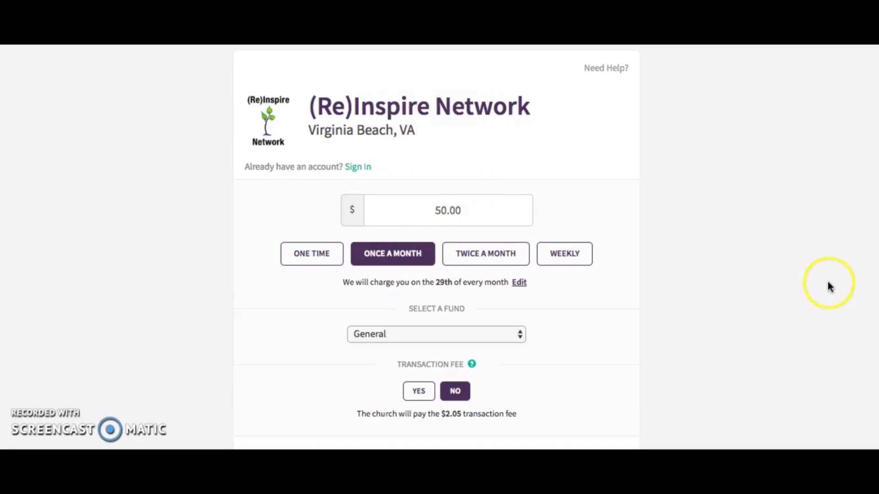
Direct the gift to the Business Partner/Donor fund and choose to cover the $2.05 fee yourself.
scroll(down, 3)
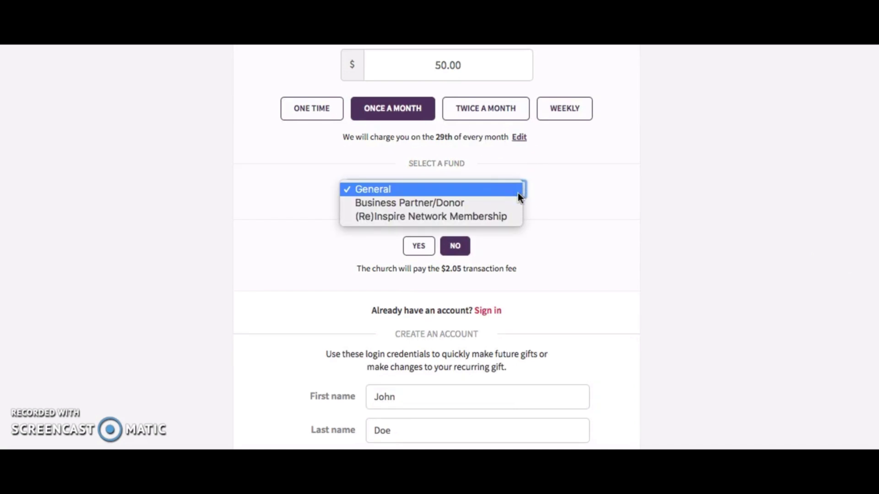
mouse_move(495, 209)
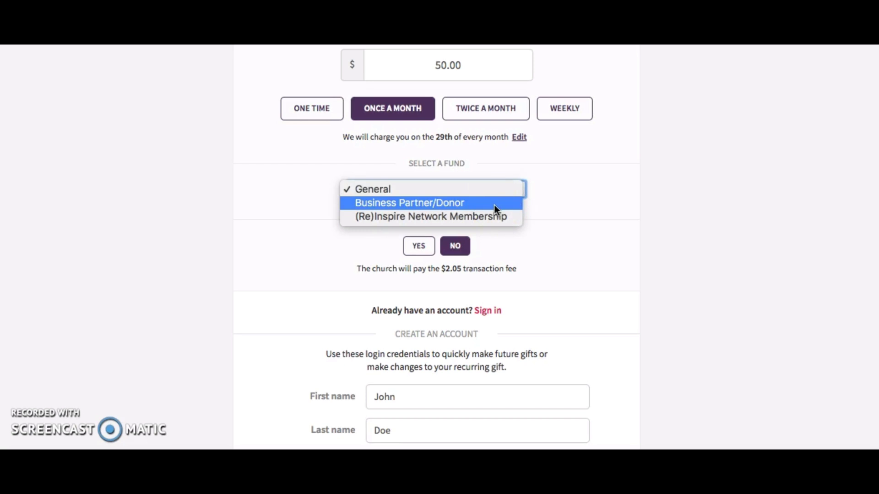
click(409, 202)
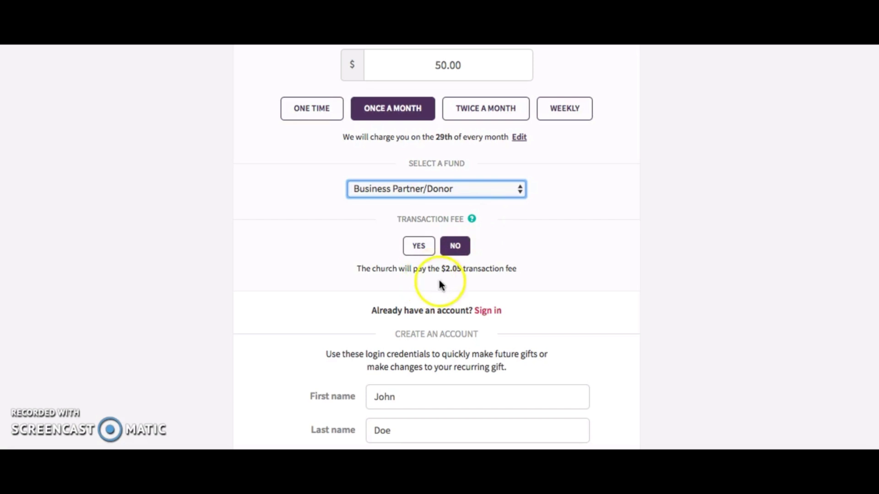
click(418, 245)
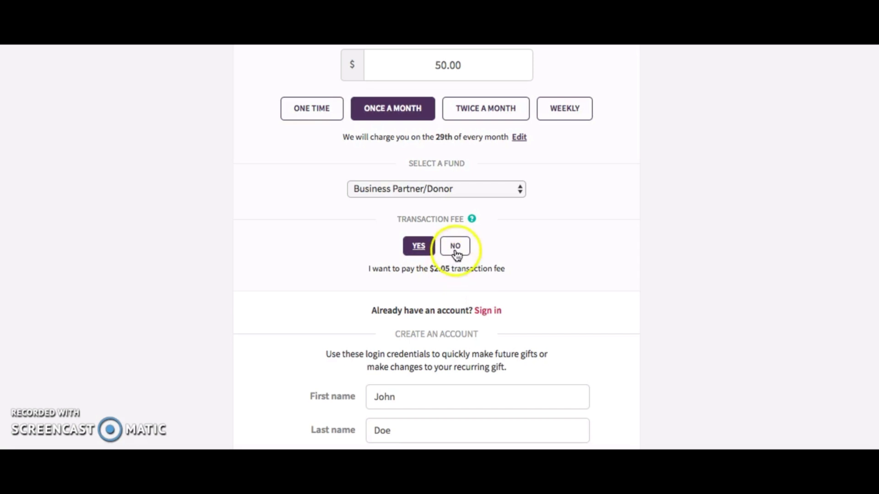
click(454, 246)
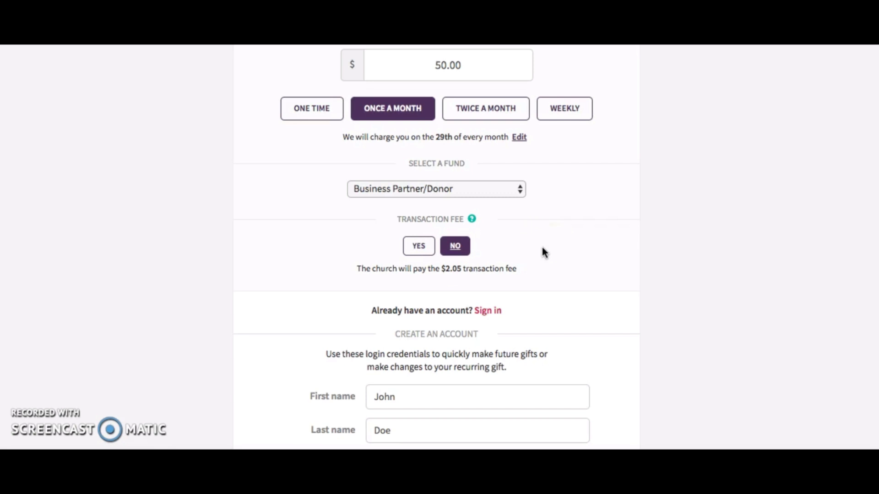
mouse_move(532, 258)
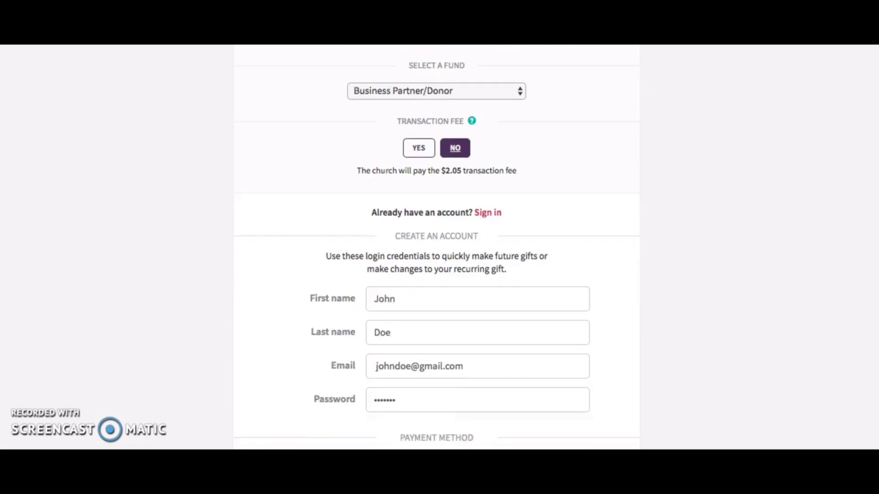
scroll(down, 3)
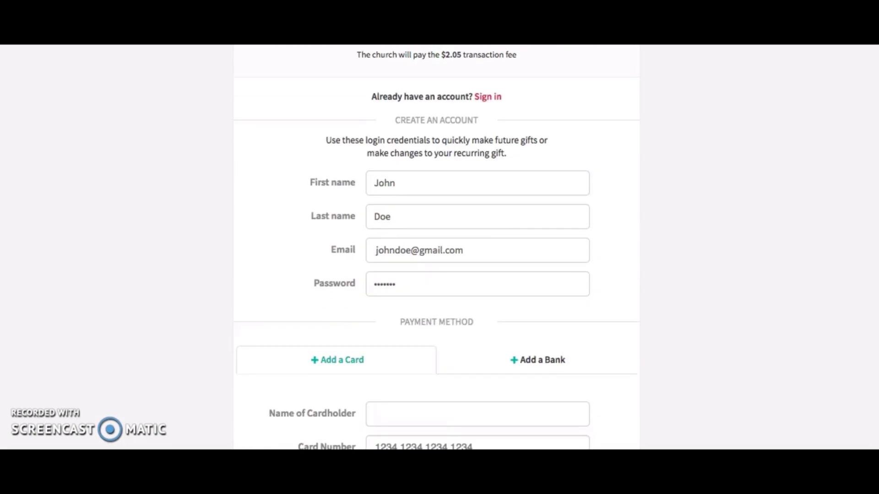
mouse_move(522, 107)
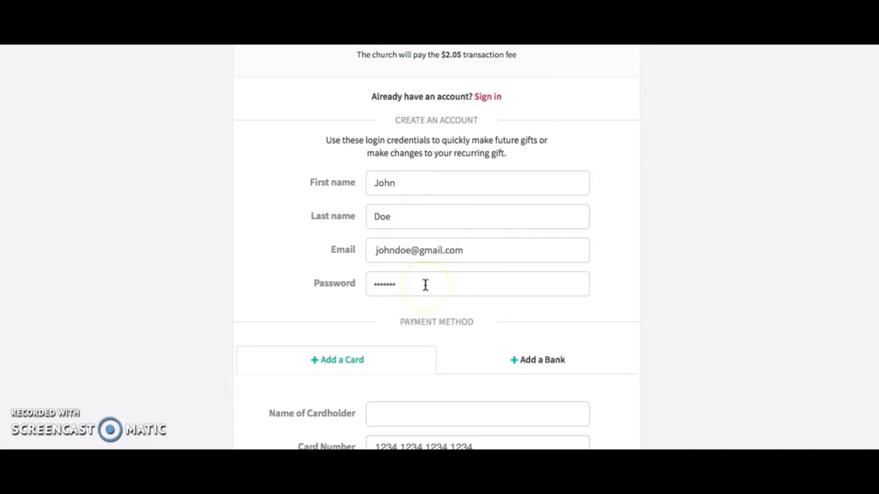
scroll(down, 3)
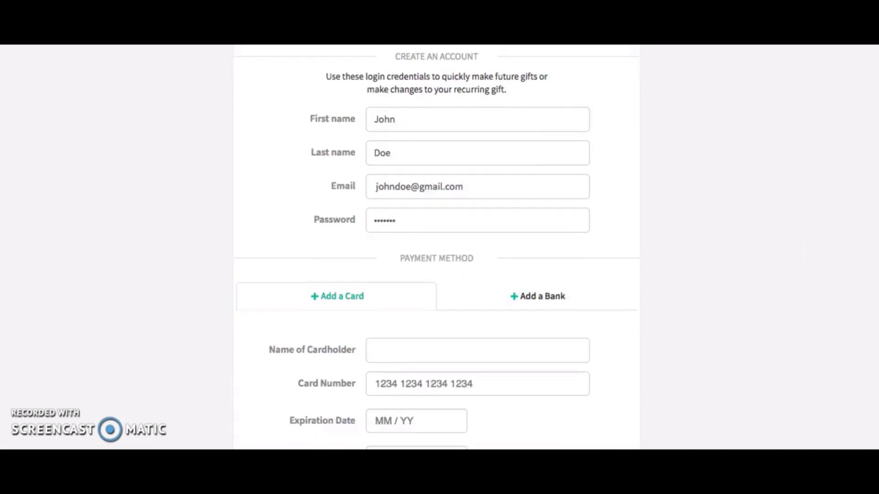
scroll(down, 3)
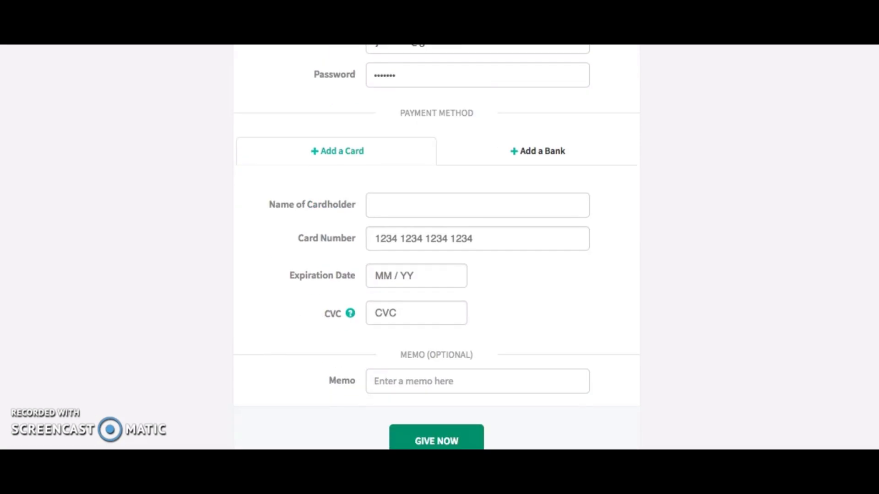
click(386, 205)
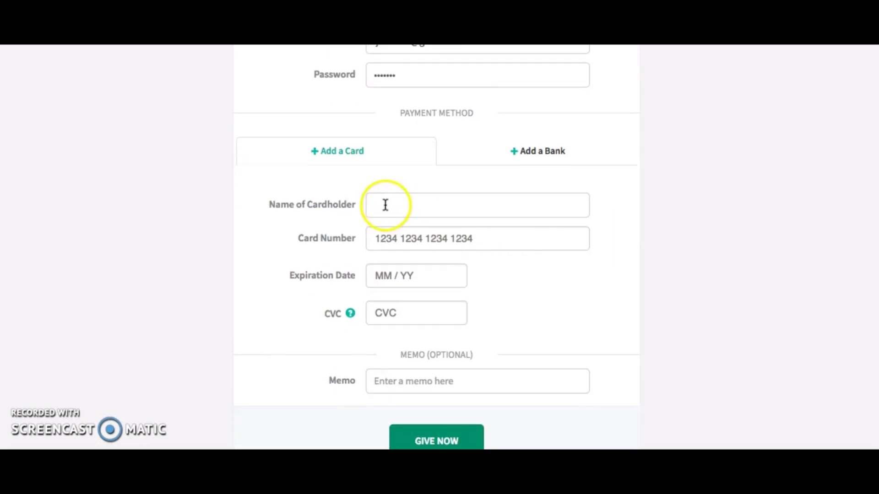
click(384, 205)
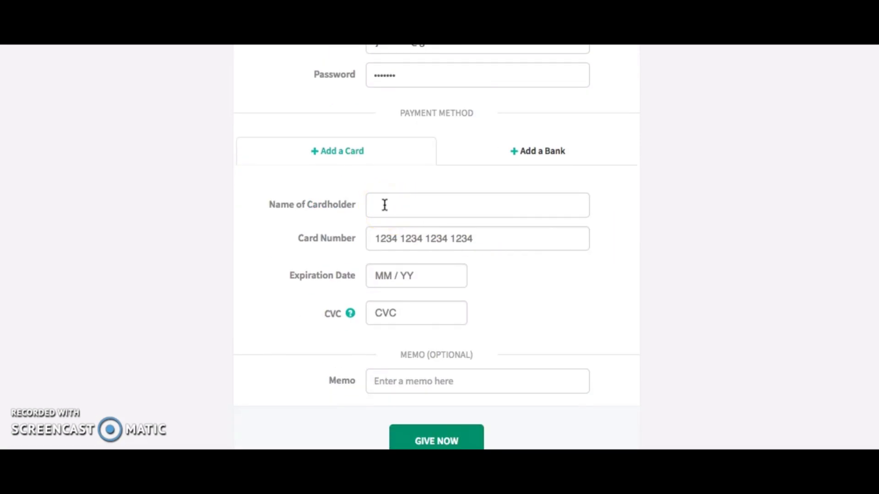
mouse_move(444, 202)
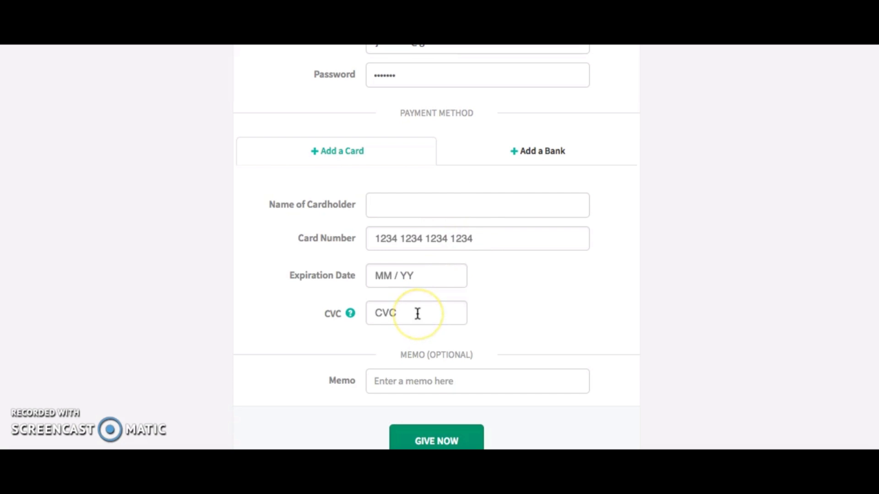
mouse_move(439, 392)
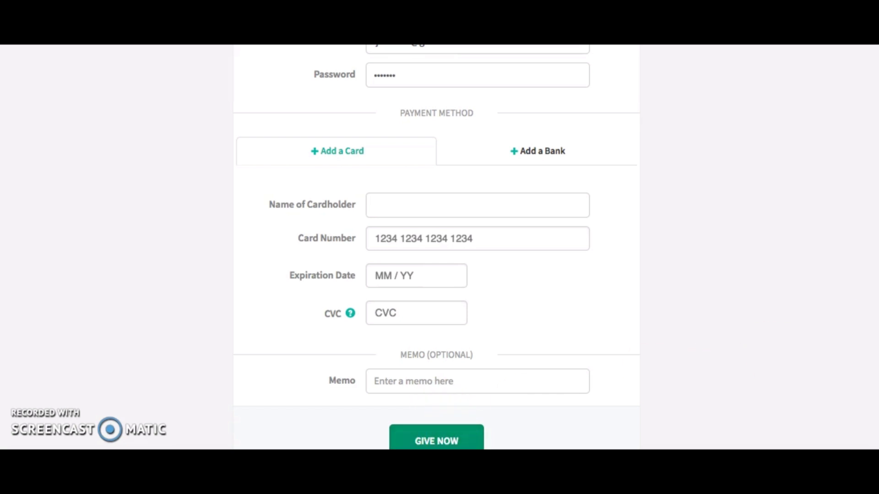
scroll(down, 3)
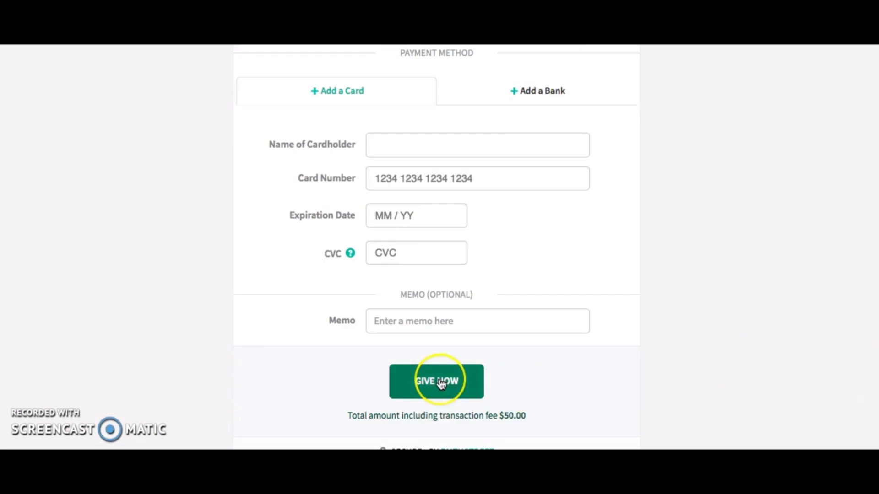